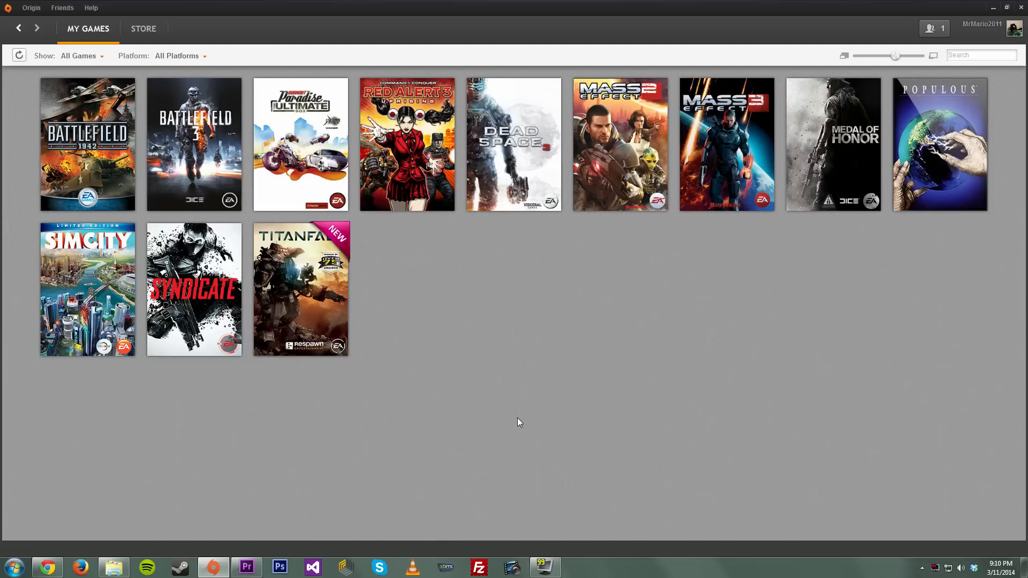
{"action": "mouse_move", "coordinate": [516, 421]}
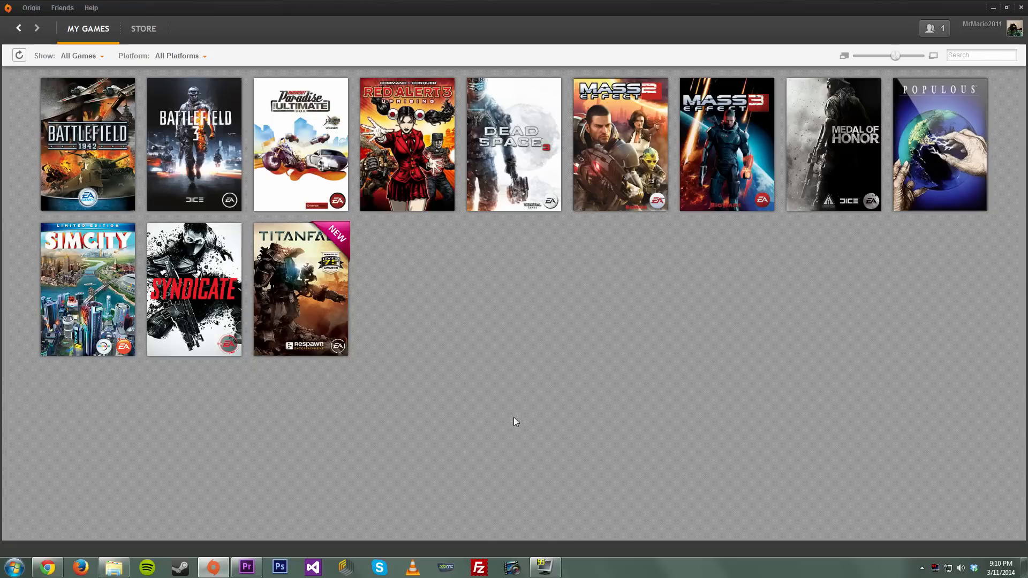
{"action": "mouse_move", "coordinate": [243, 283]}
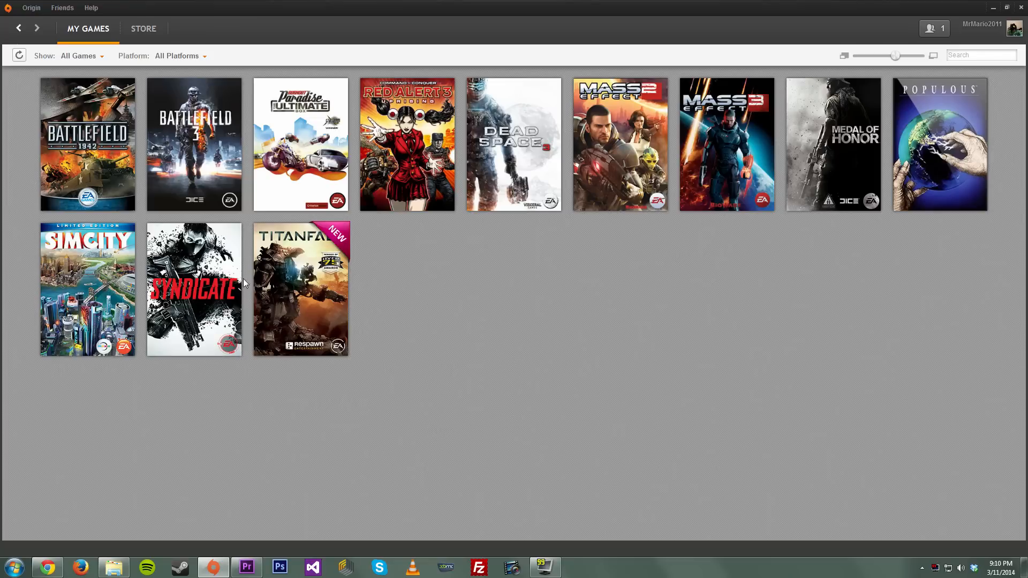
Step: Enter a skip-intro command line argument in Titanfall's Origin game properties
{"action": "right_click", "coordinate": [300, 288]}
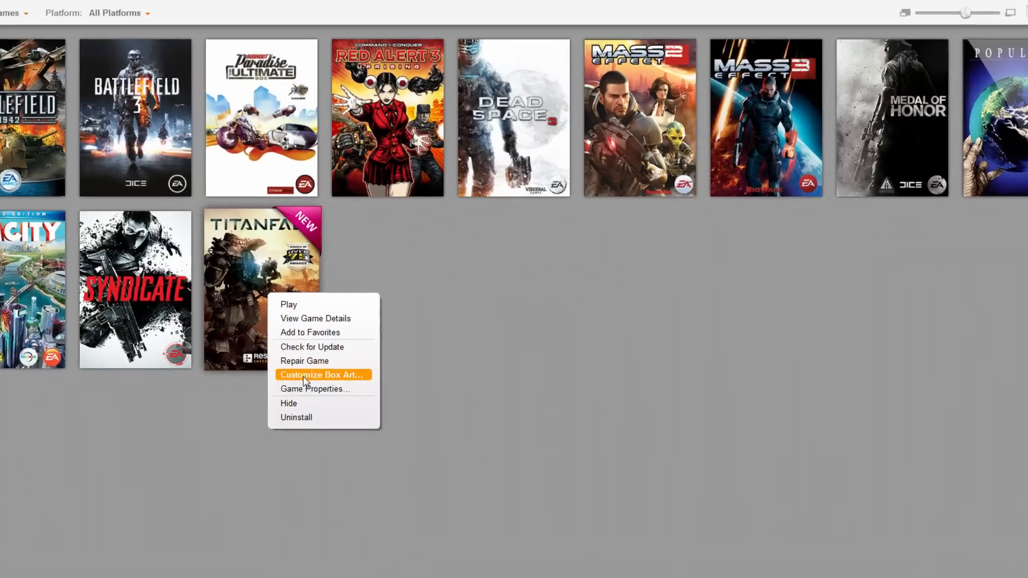
{"action": "left_click", "coordinate": [316, 388]}
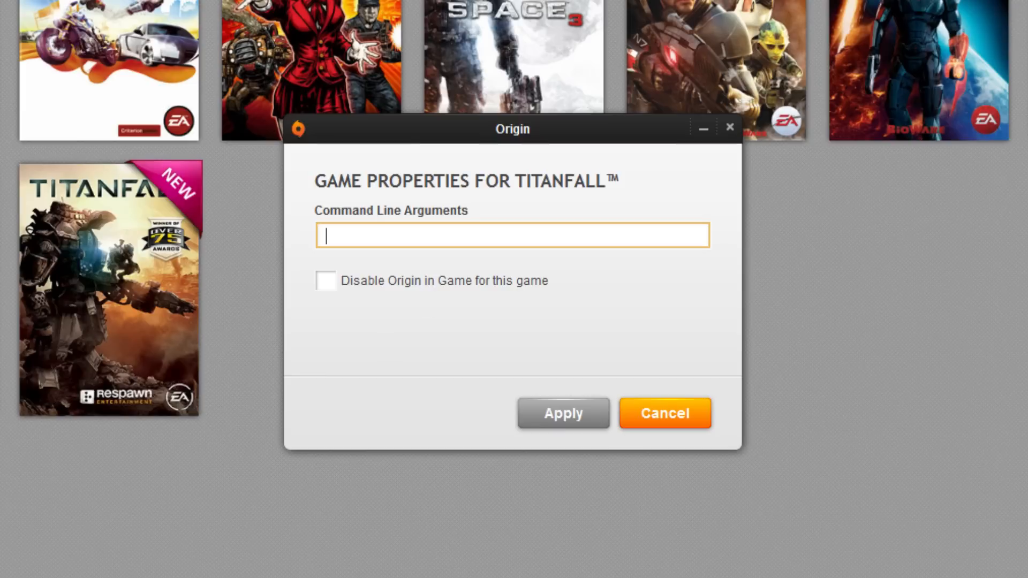
{"action": "type", "text": "-"}
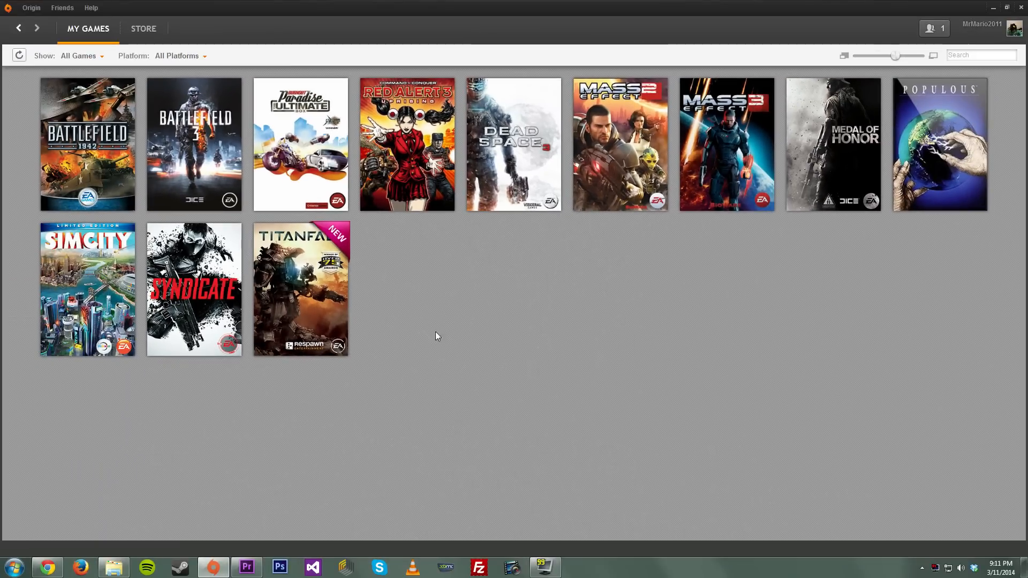
Step: Launch Titanfall from the library and choose PLAY to start multiplayer matchmaking
{"action": "double_click", "coordinate": [301, 289]}
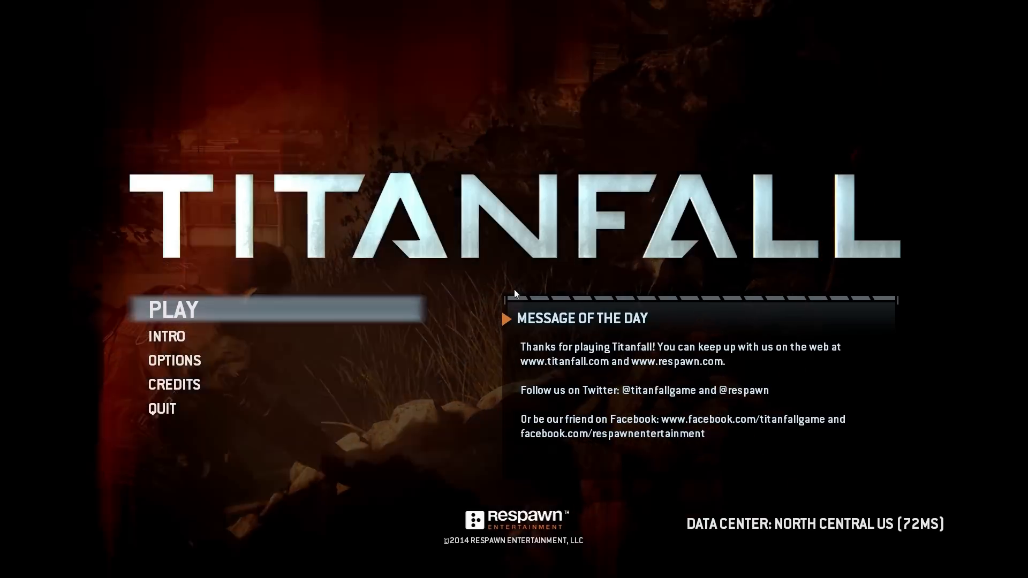
{"action": "left_click", "coordinate": [172, 310]}
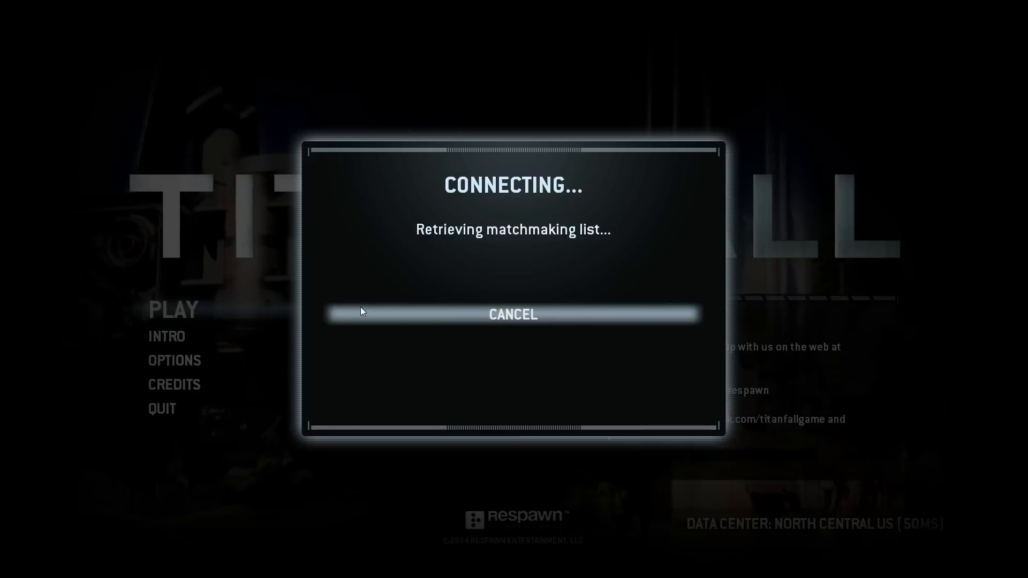